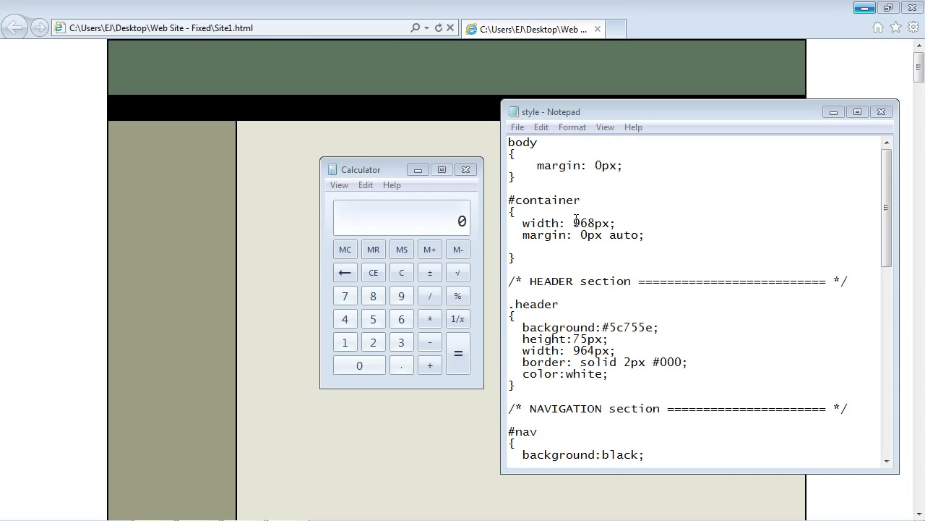
Check the container's 968px width and the header's width in the stylesheet.
double_click(584, 222)
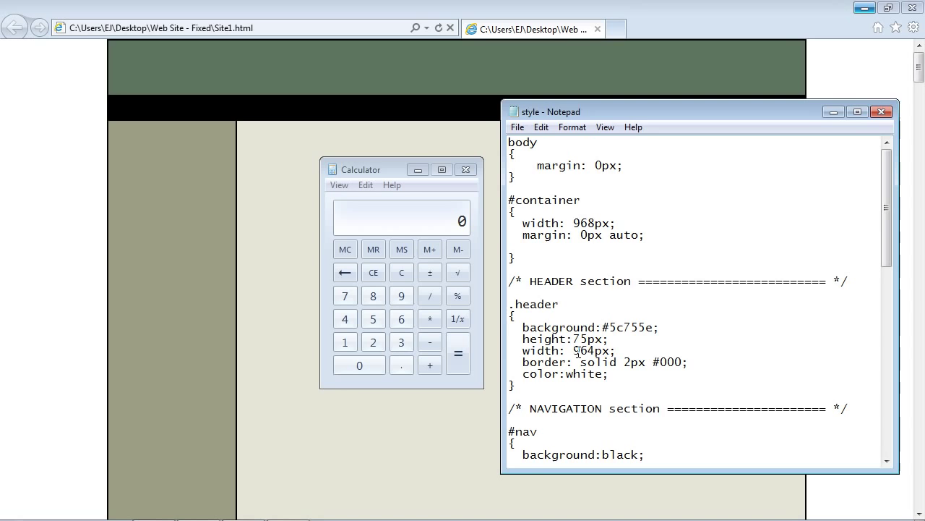
double_click(582, 350)
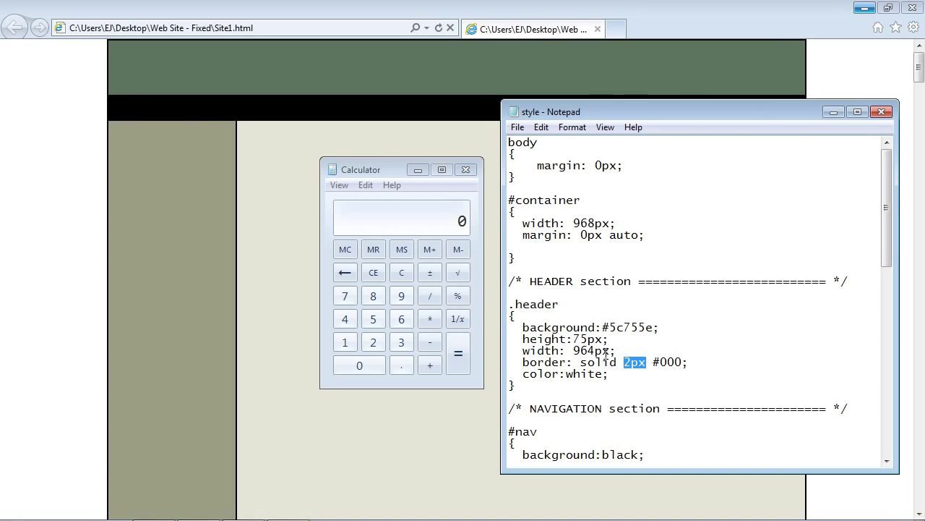
double_click(593, 223)
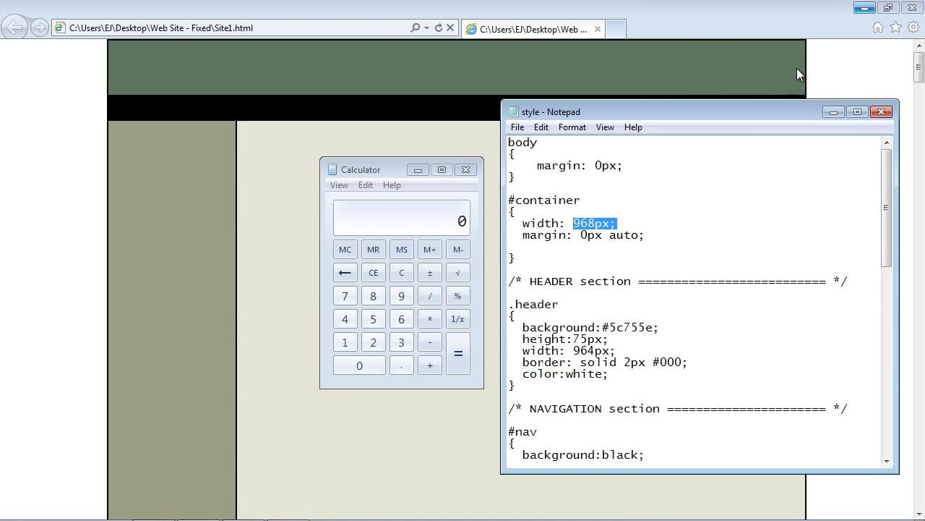
mouse_move(623, 251)
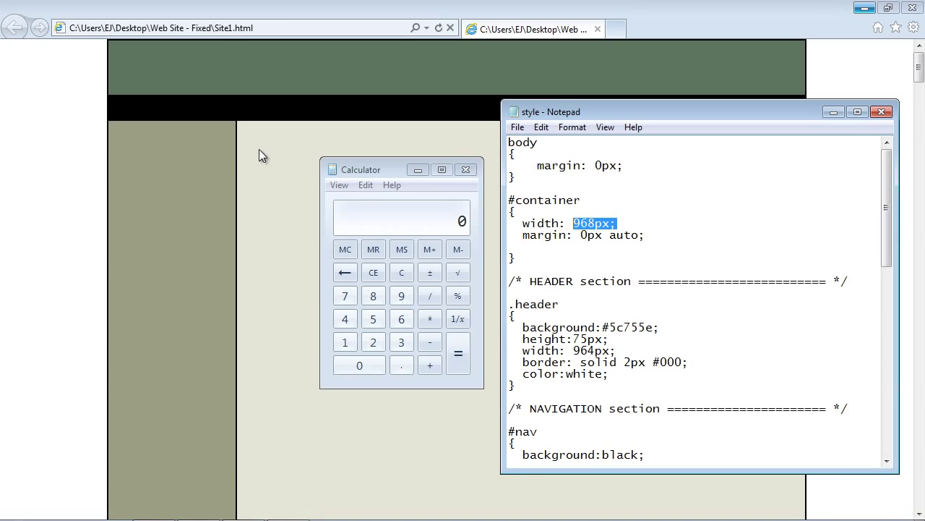
mouse_move(257, 152)
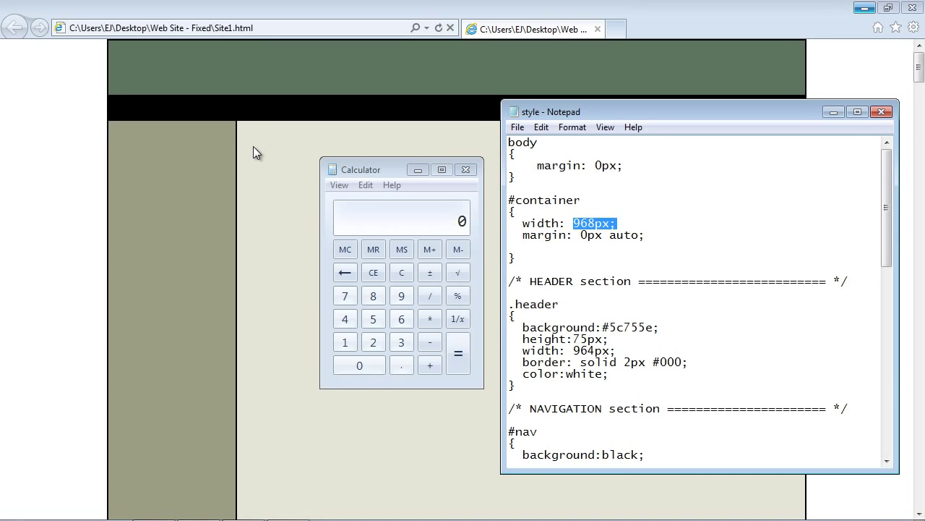
mouse_move(182, 161)
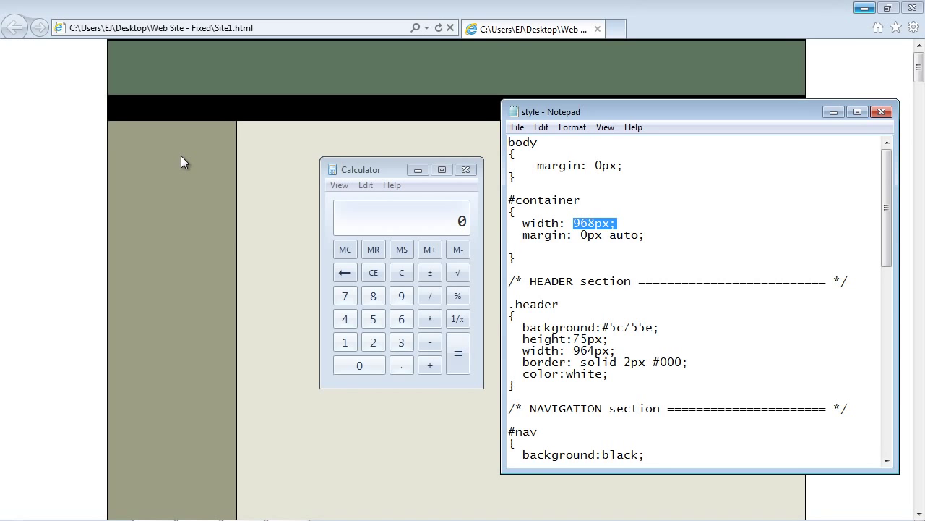
mouse_move(889, 222)
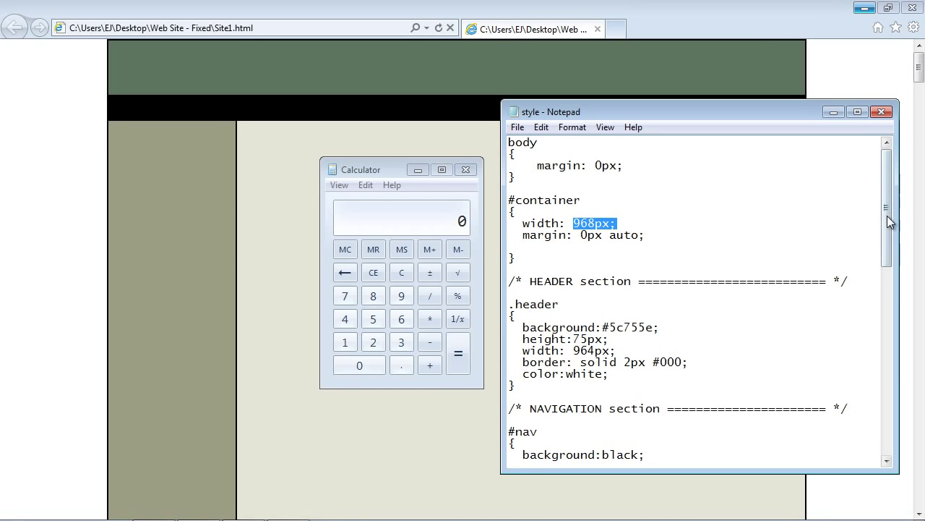
Add the sidebar's 176px width and its 2px left border, totalling 178.
scroll("down", 3)
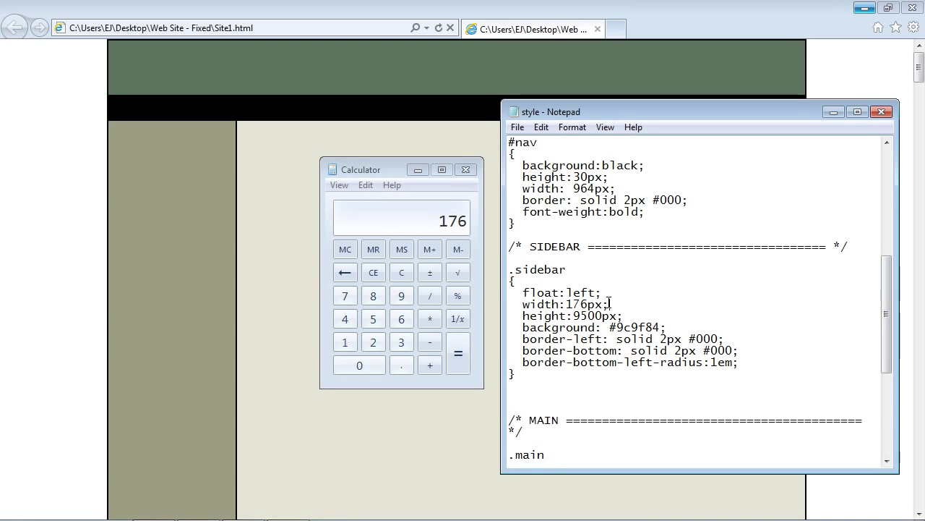
double_click(585, 304)
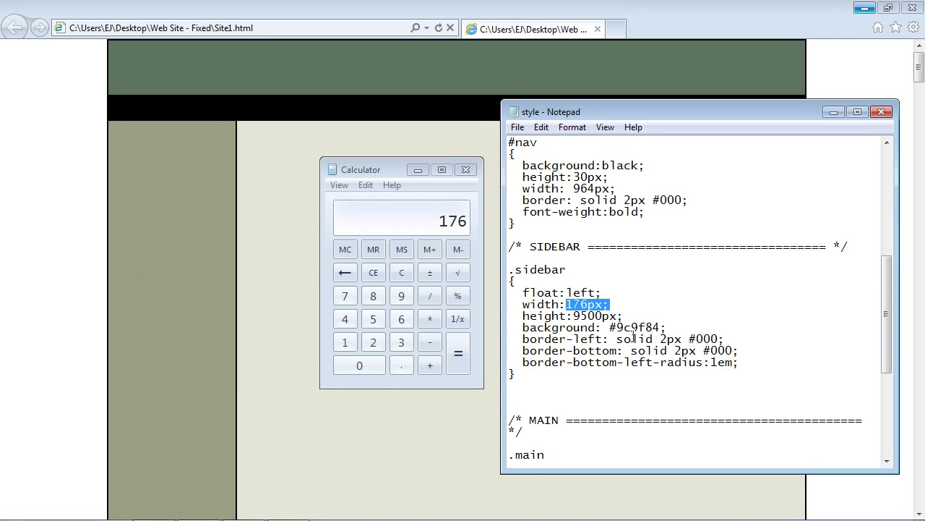
mouse_move(293, 261)
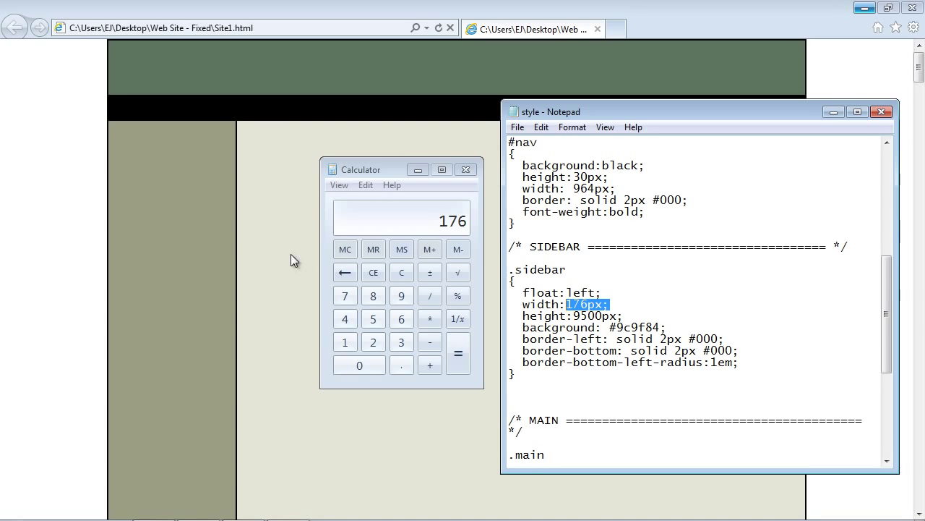
mouse_move(260, 216)
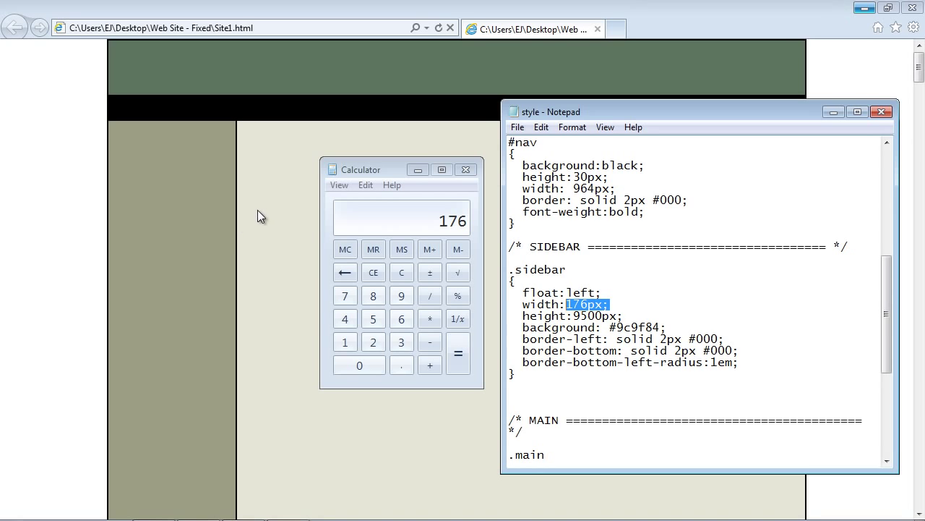
mouse_move(273, 215)
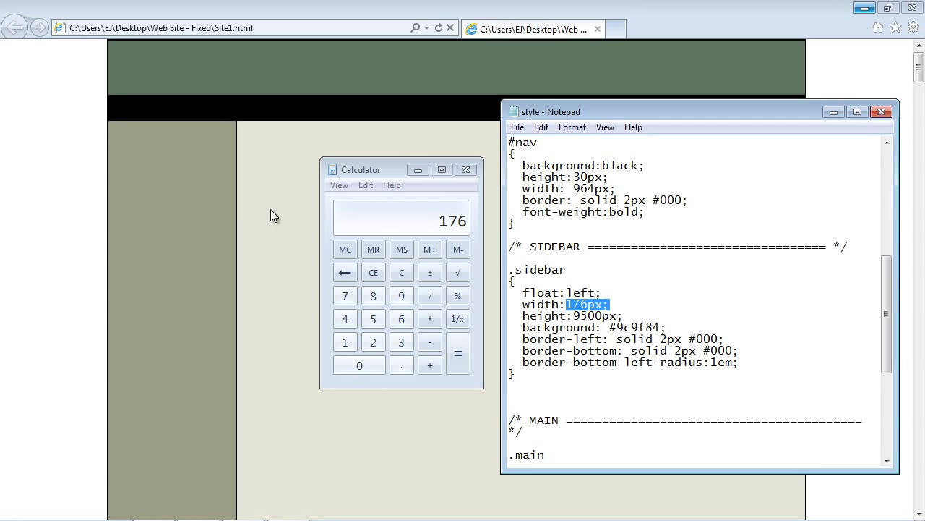
mouse_move(158, 121)
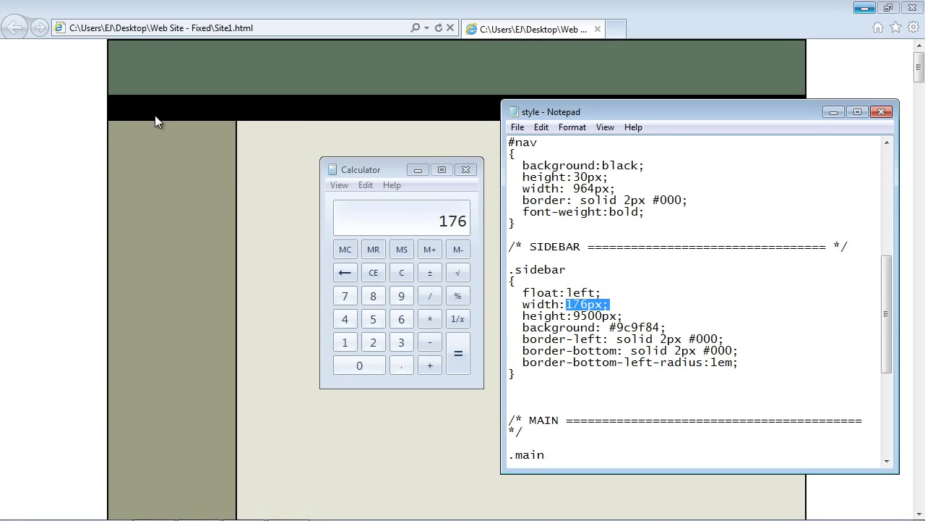
mouse_move(175, 129)
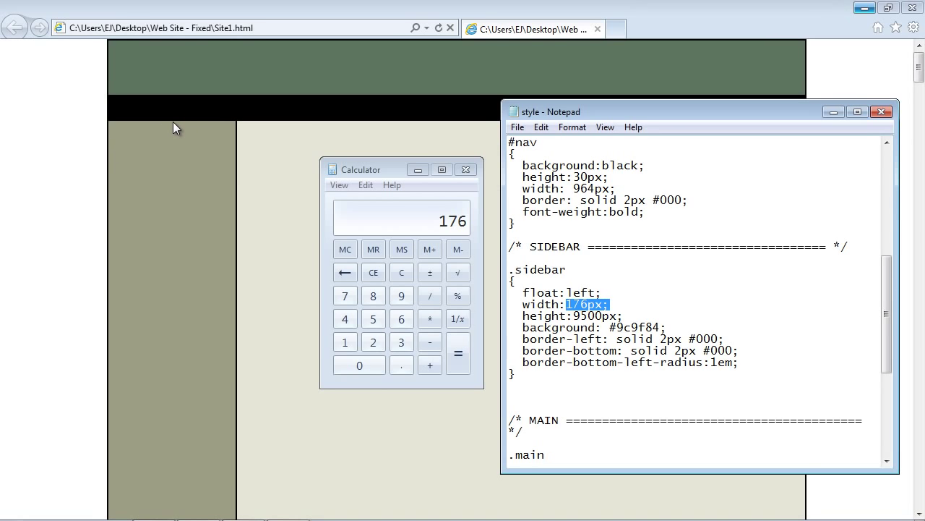
mouse_move(107, 280)
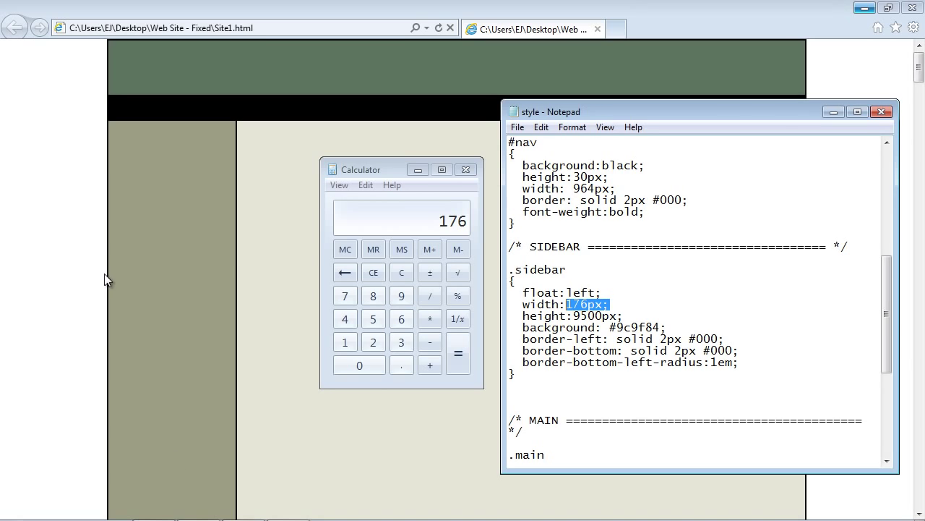
mouse_move(239, 253)
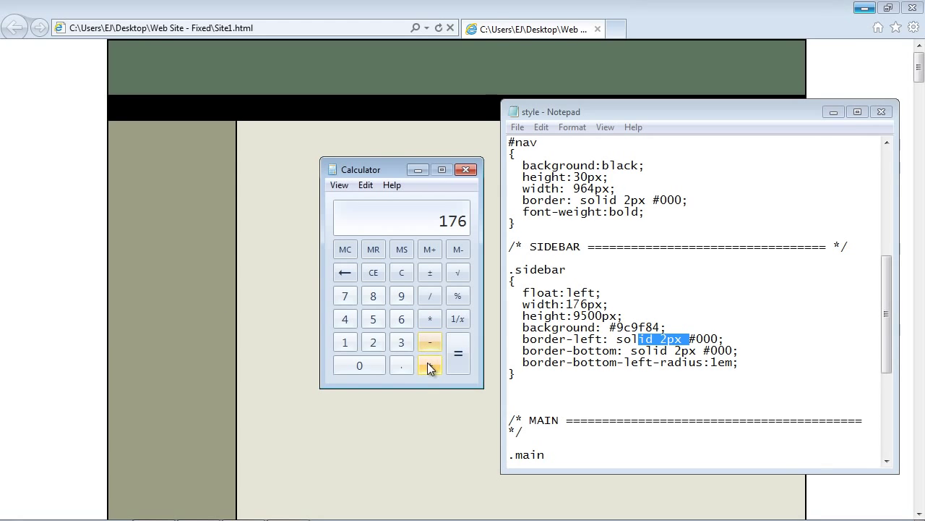
left_click(430, 363)
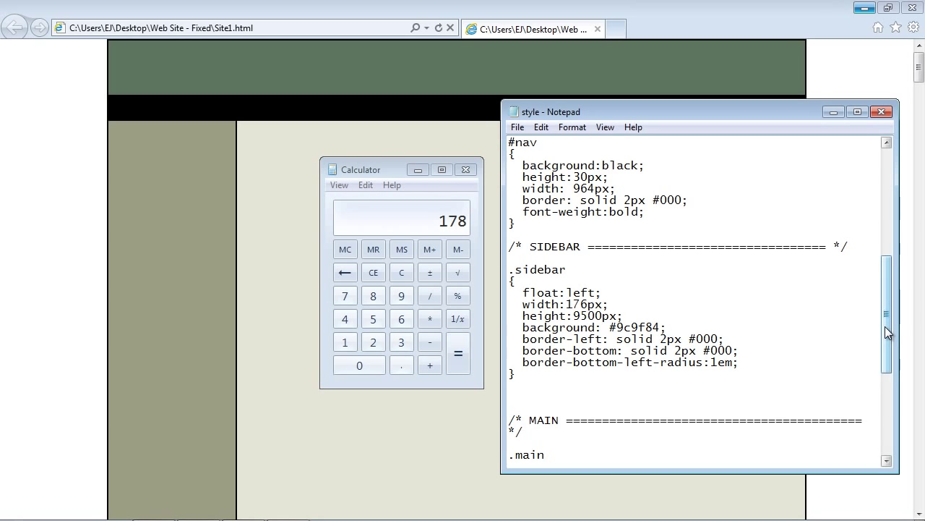
Add the main section's 2px border and its 786px width for a 968 total.
scroll("down", 3)
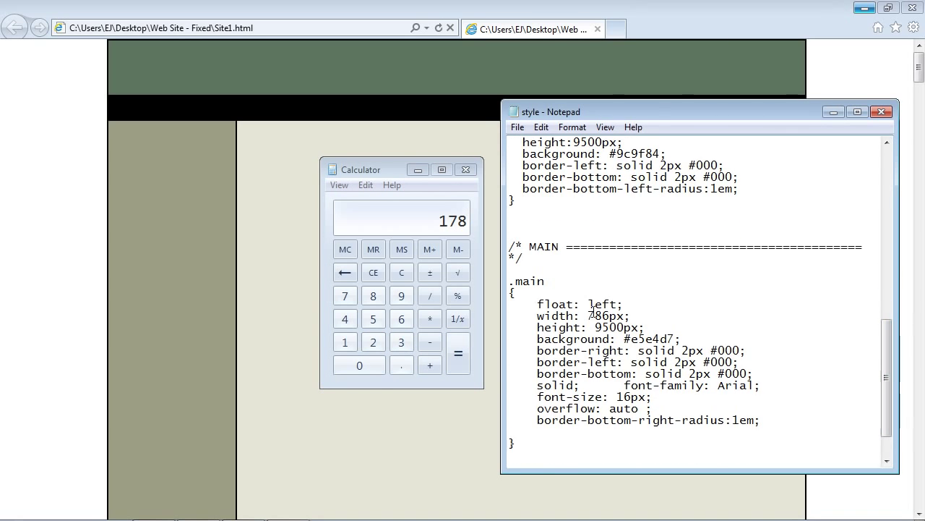
double_click(576, 362)
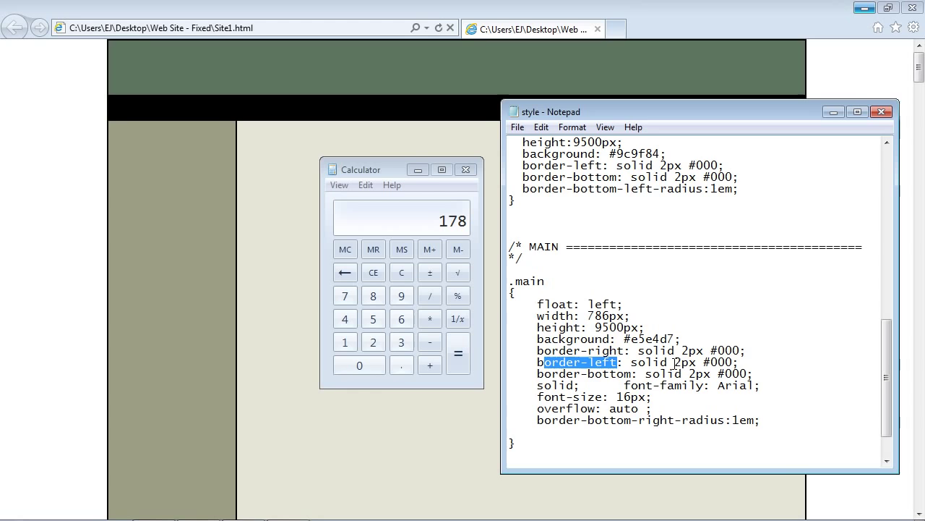
mouse_move(801, 488)
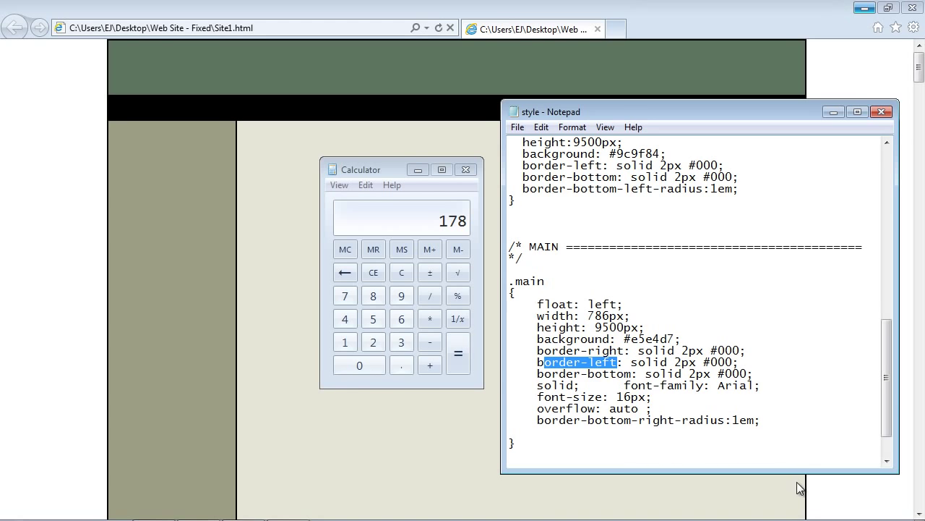
mouse_move(241, 486)
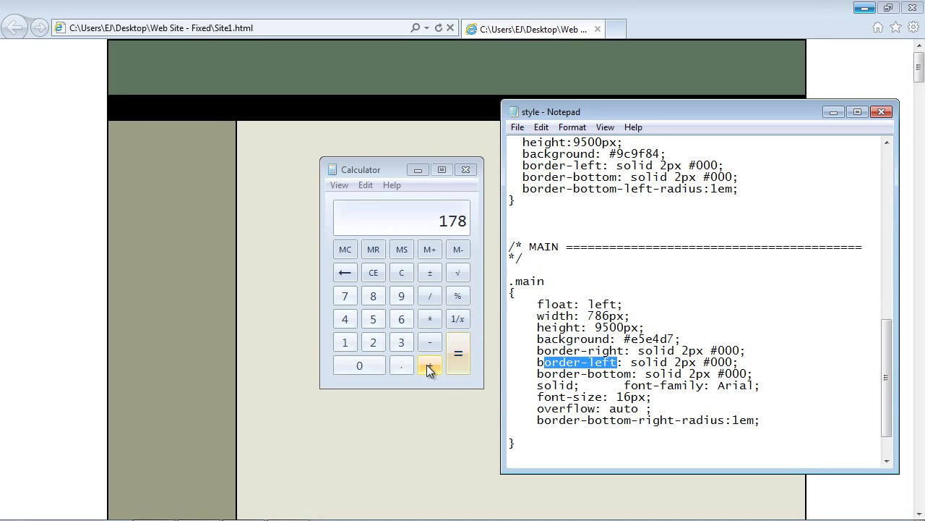
left_click(431, 364)
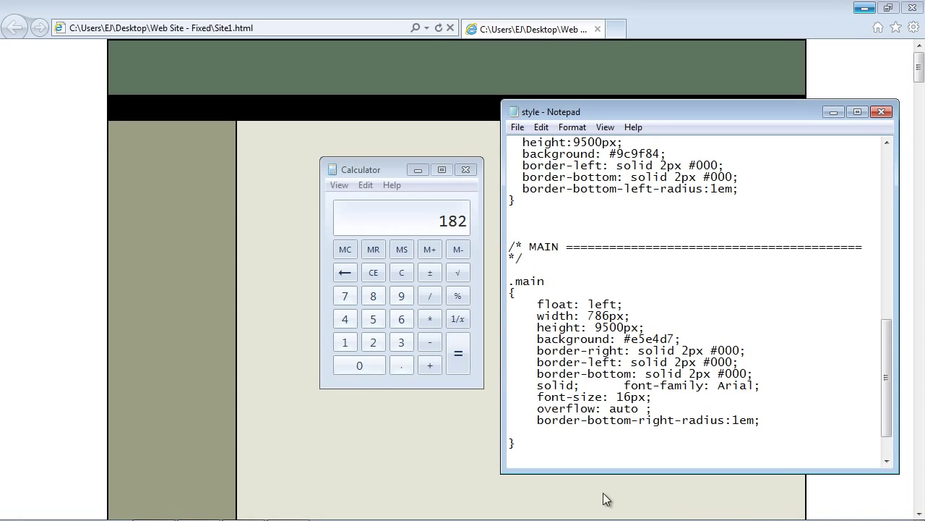
mouse_move(463, 303)
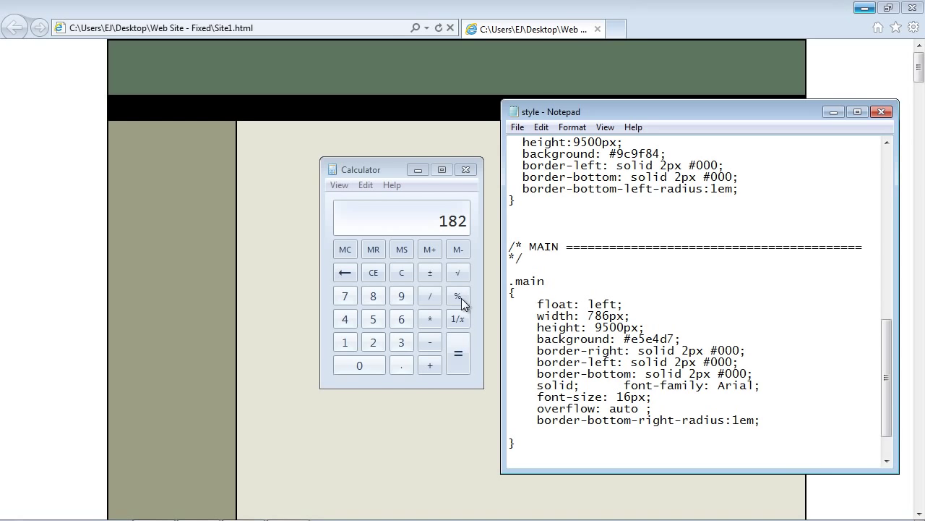
left_click(430, 364)
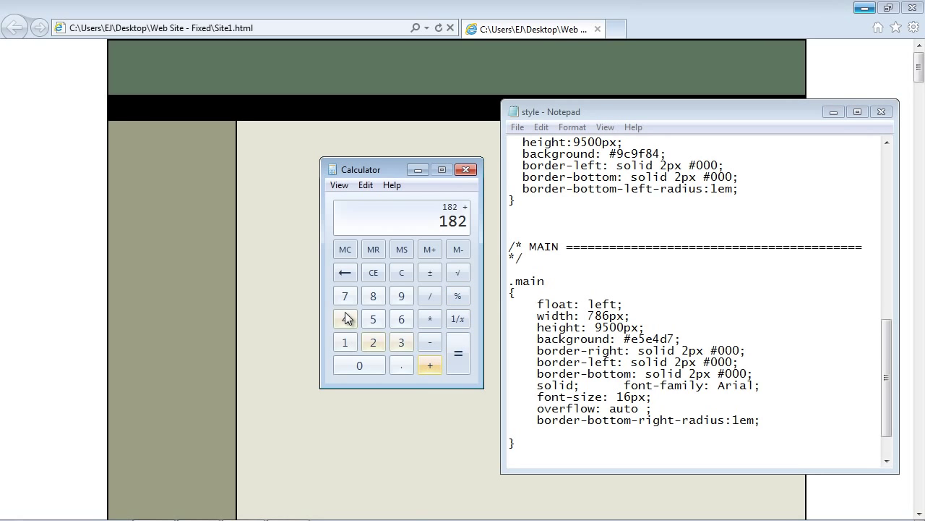
left_click(458, 354)
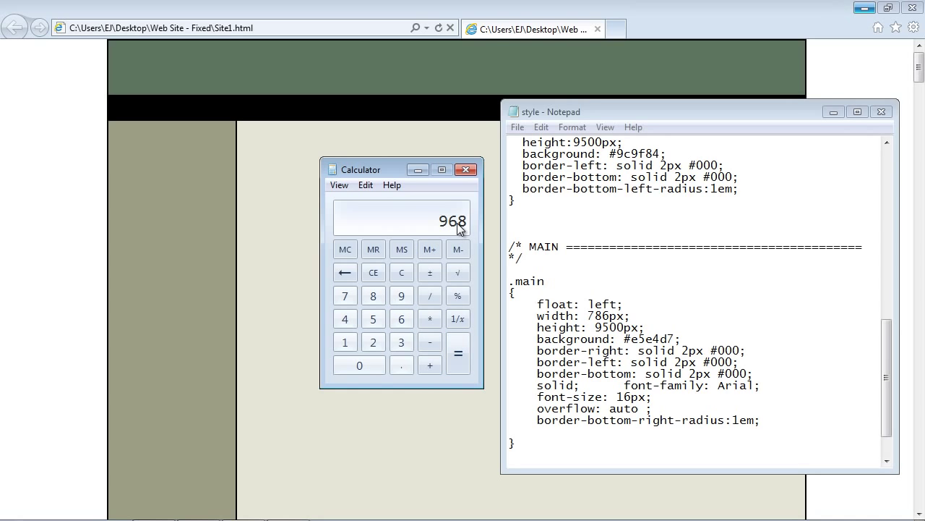
mouse_move(142, 146)
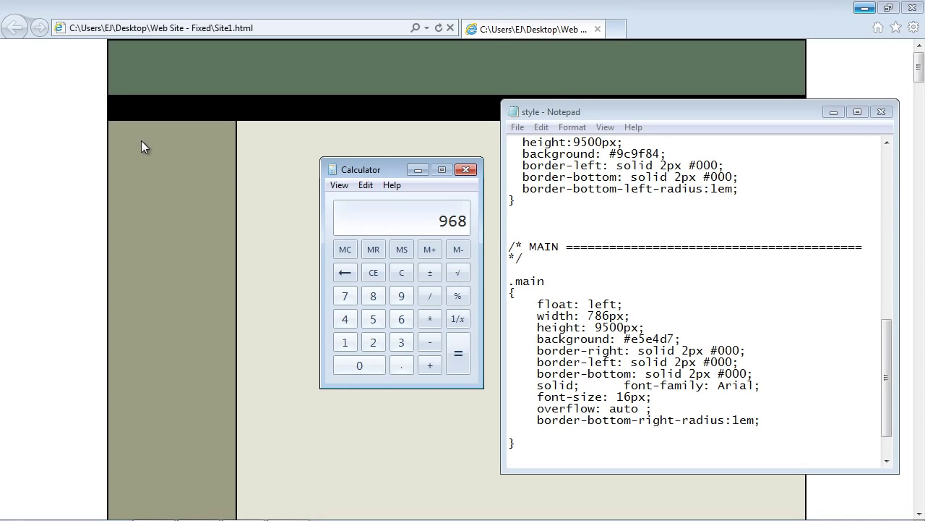
mouse_move(482, 140)
type("90")
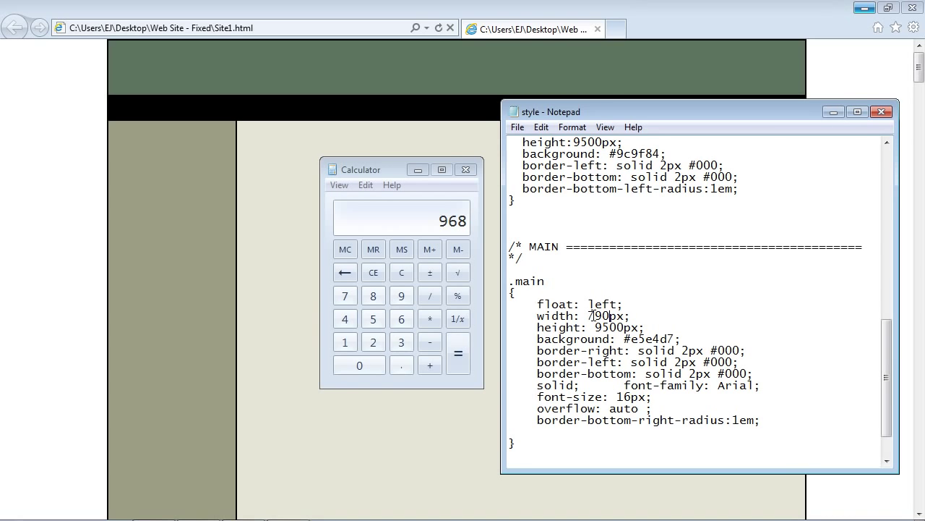
Change the .main width in style.css to 790px.
left_click(518, 127)
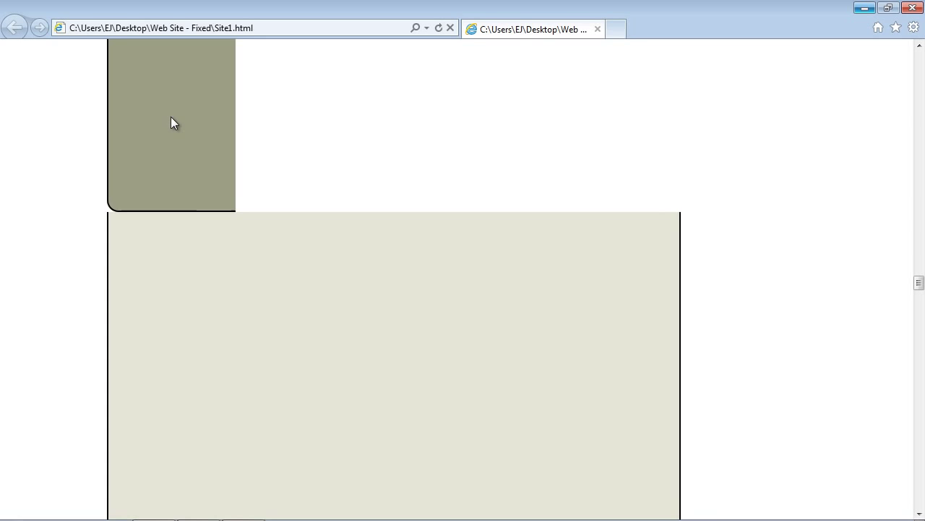
mouse_move(410, 237)
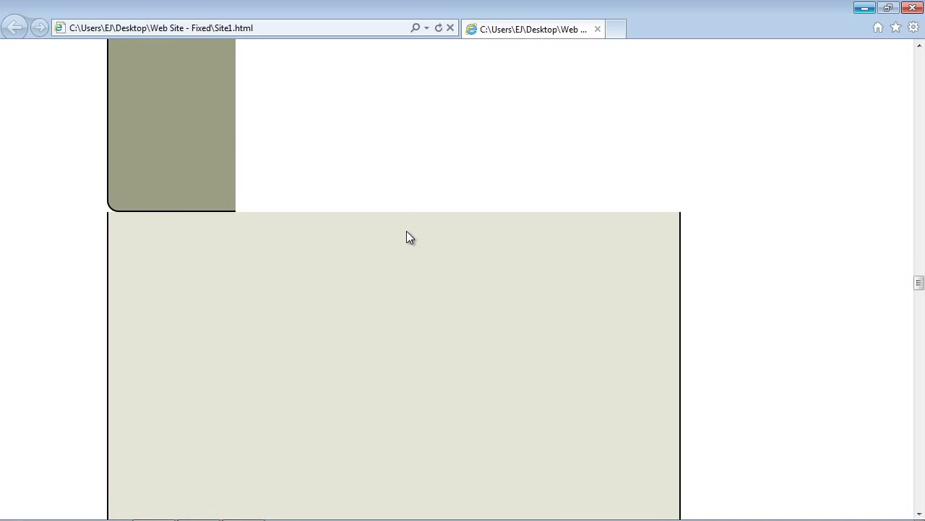
mouse_move(421, 238)
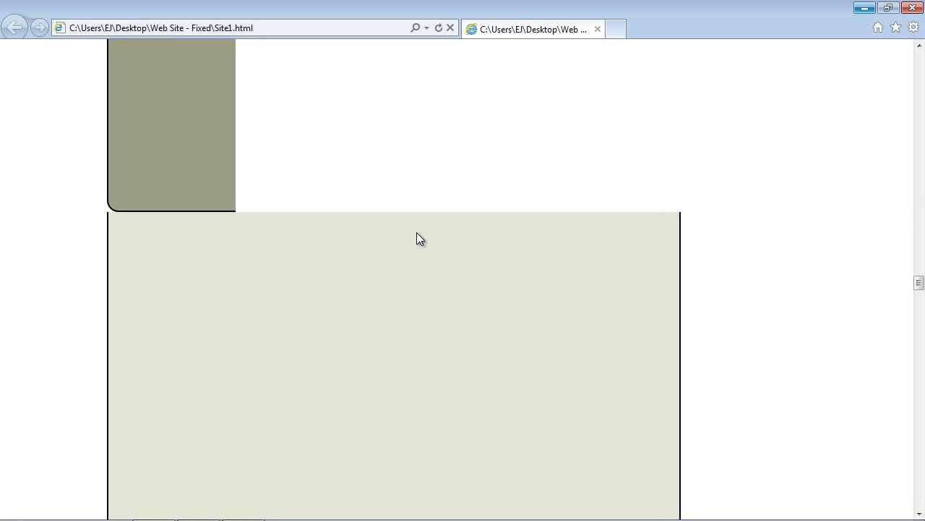
mouse_move(302, 151)
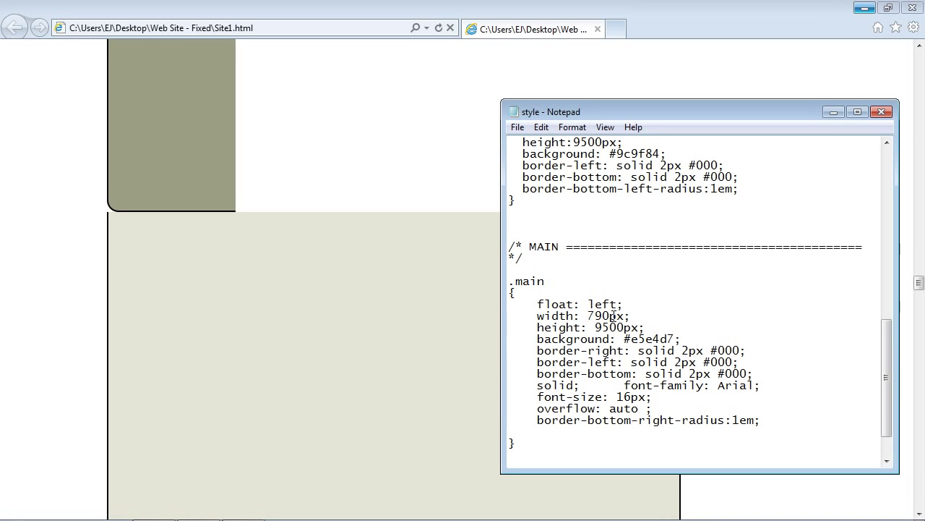
Change the .main width from 790px to 786px and save style.css.
double_click(603, 315)
type("8")
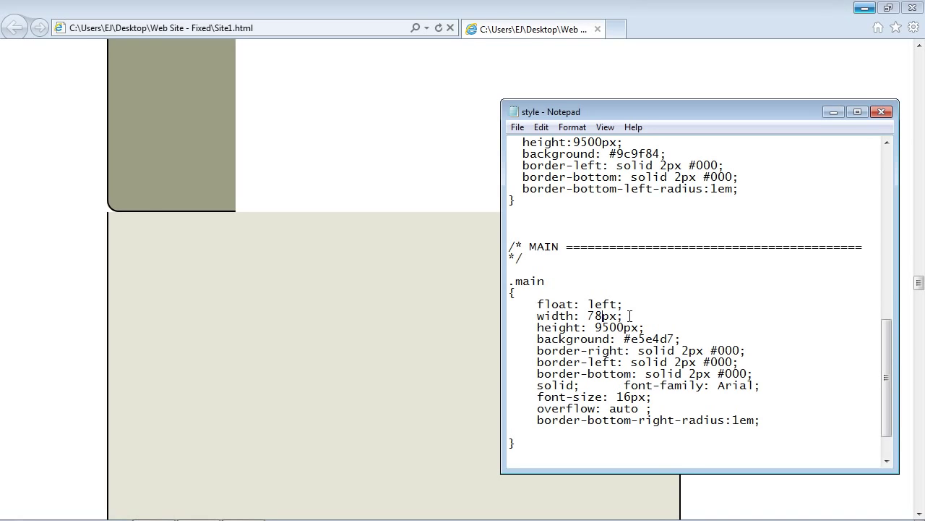
left_click(517, 126)
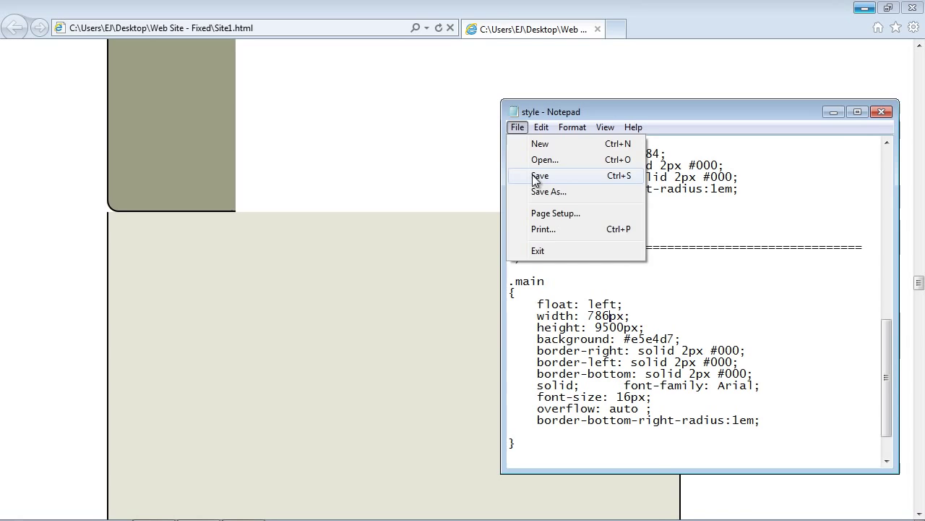
left_click(540, 174)
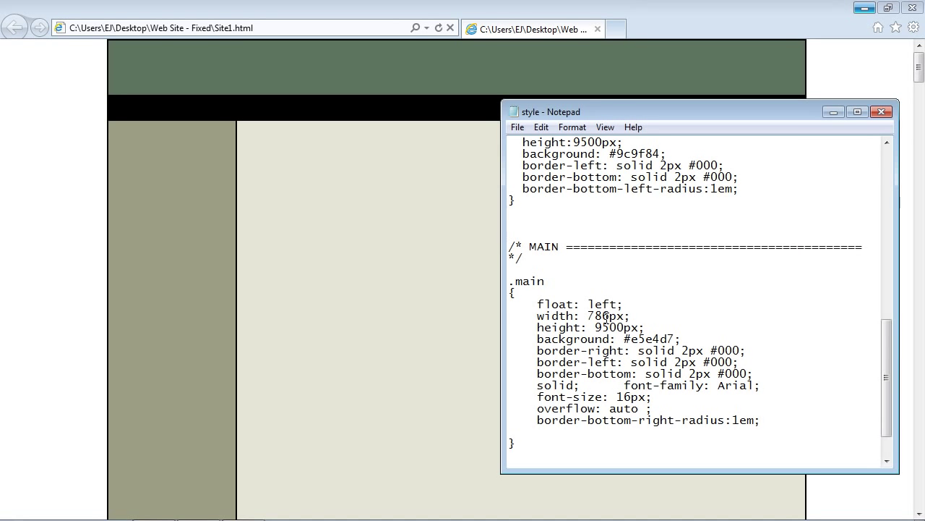
double_click(601, 316)
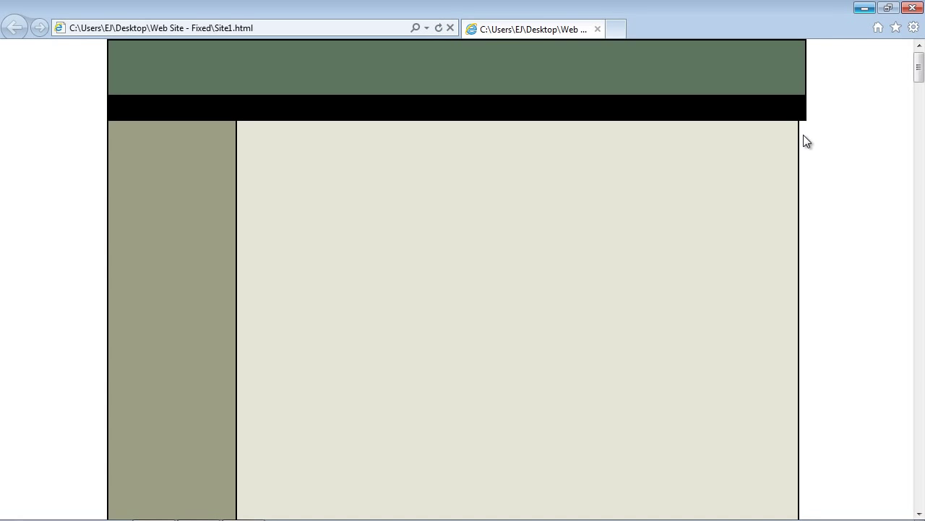
mouse_move(803, 152)
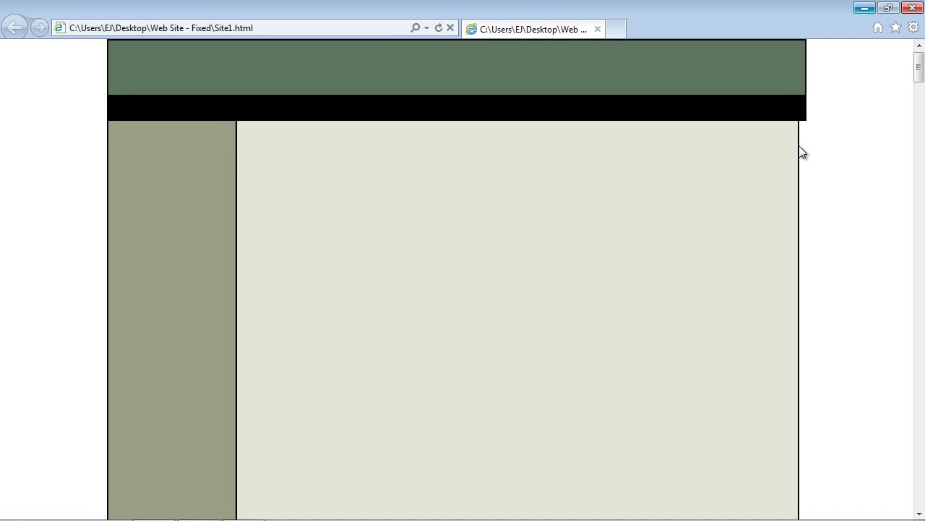
mouse_move(750, 148)
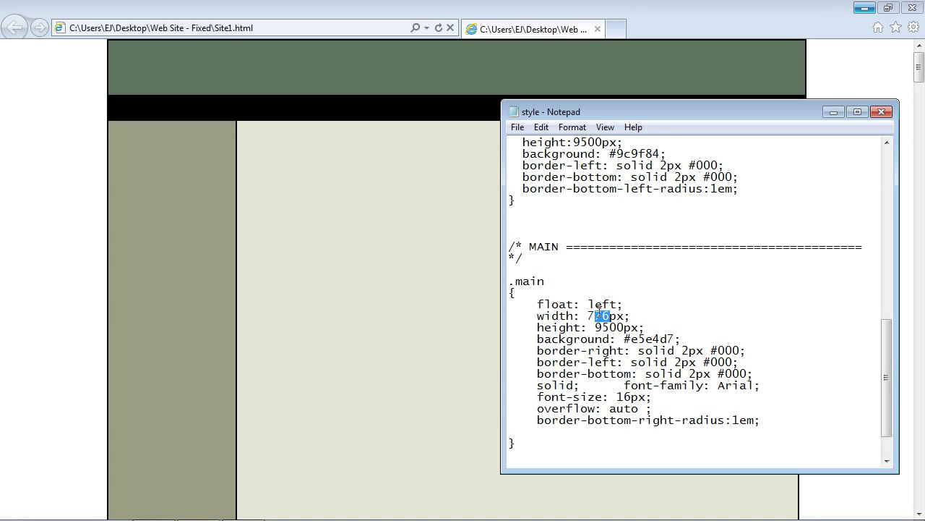
Check the .main width value in Notepad before refreshing Site1.html.
left_click(517, 127)
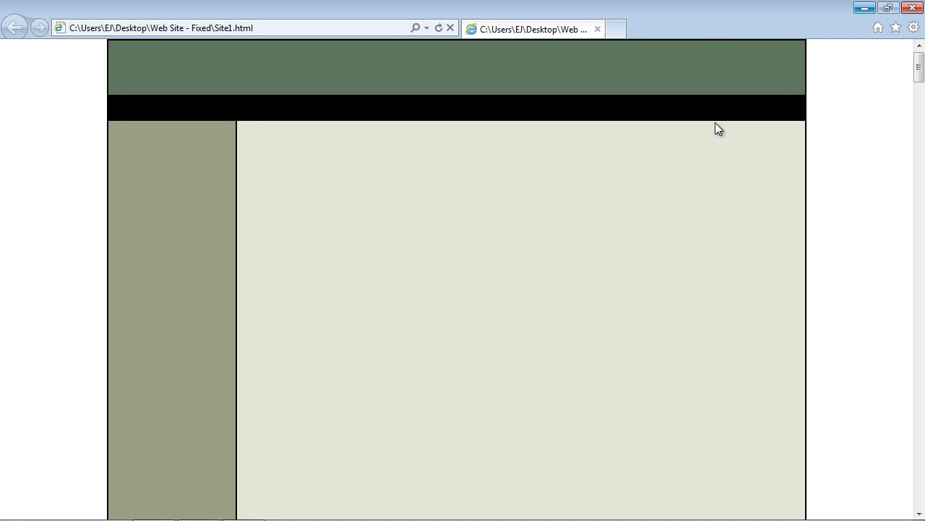
mouse_move(375, 171)
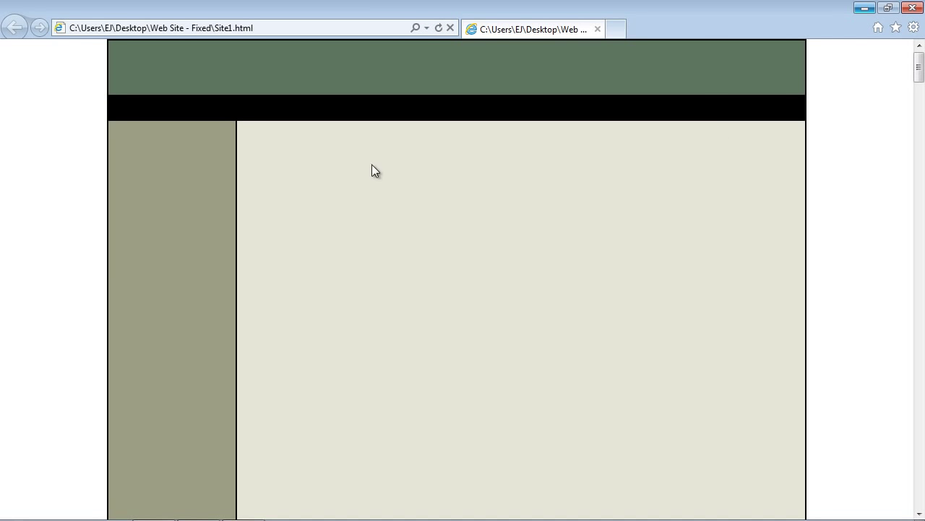
mouse_move(456, 334)
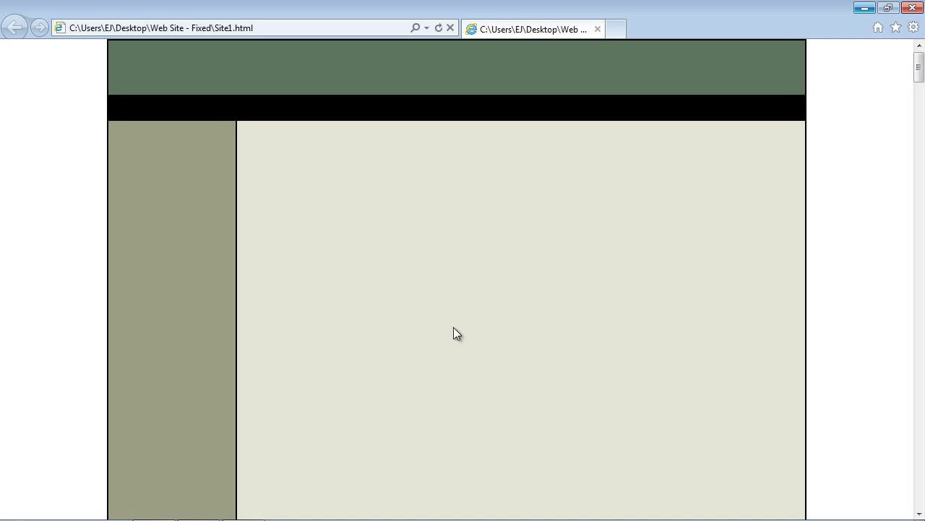
mouse_move(331, 166)
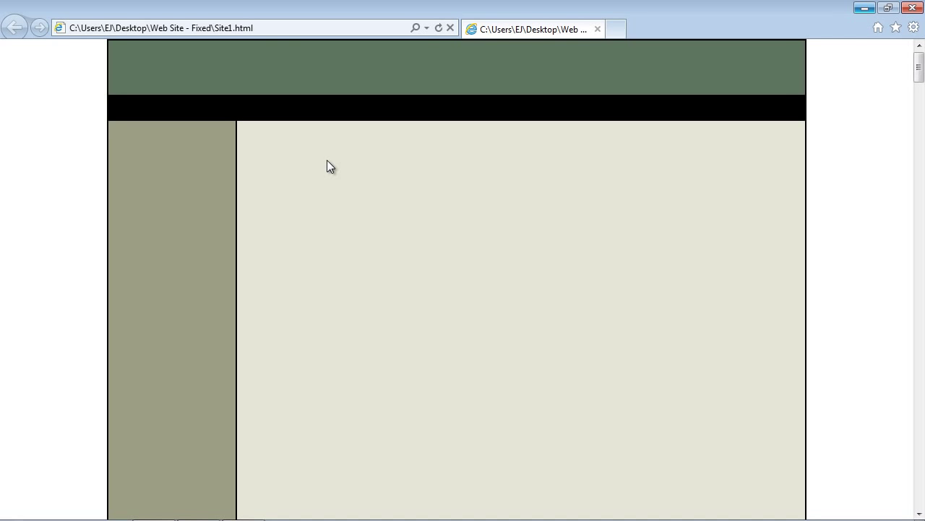
mouse_move(509, 184)
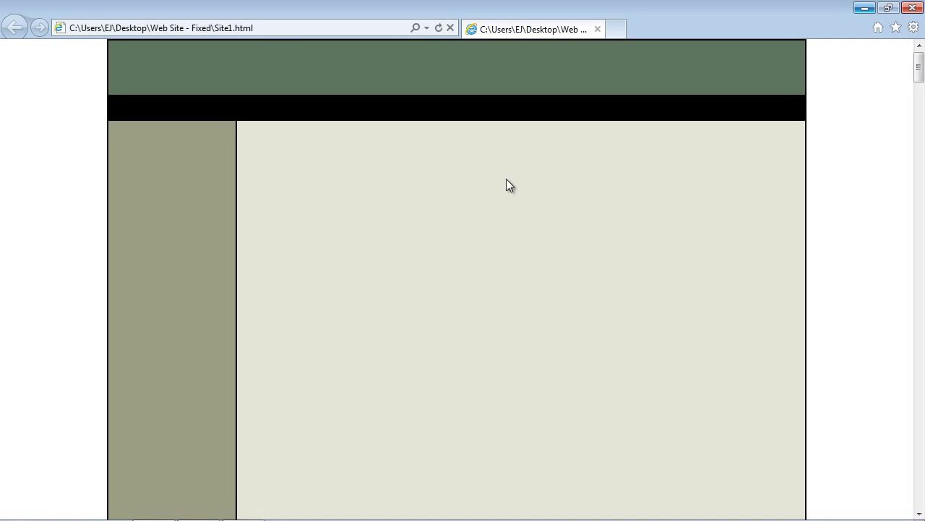
mouse_move(308, 175)
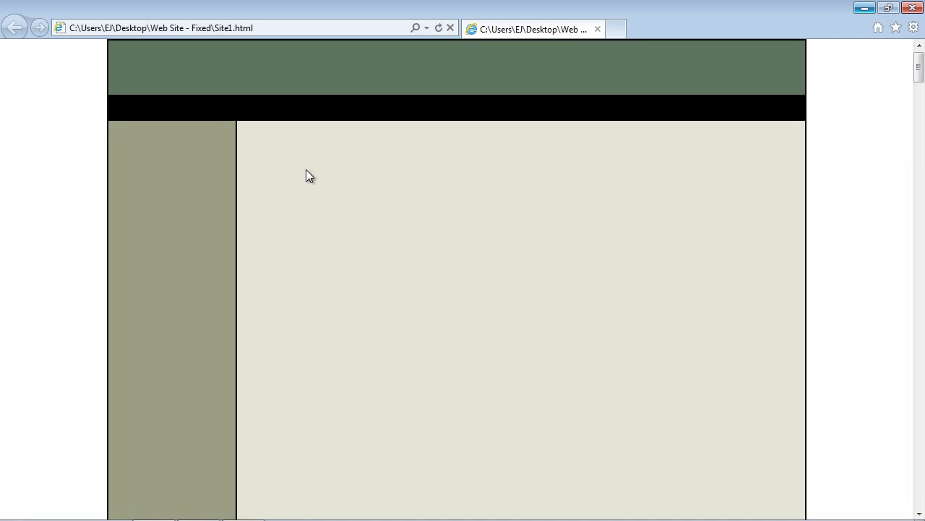
mouse_move(577, 209)
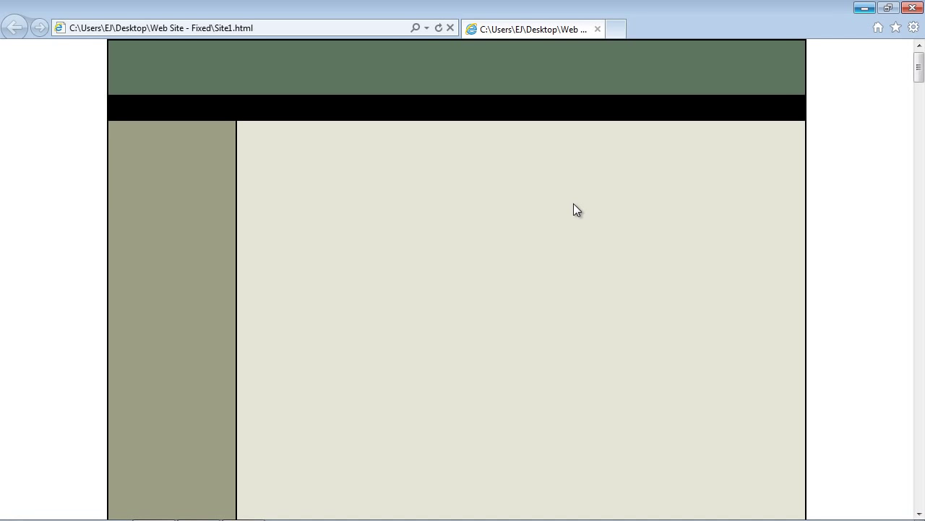